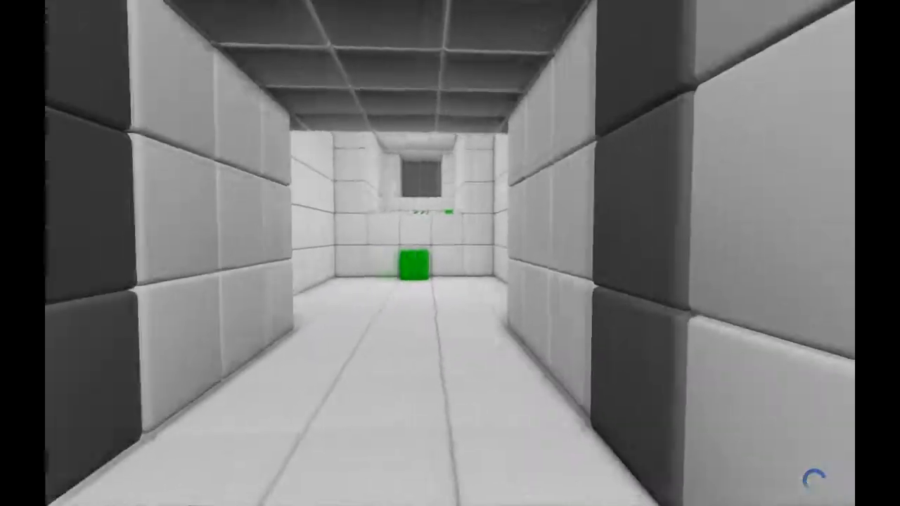
{"action": "key", "text": "w"}
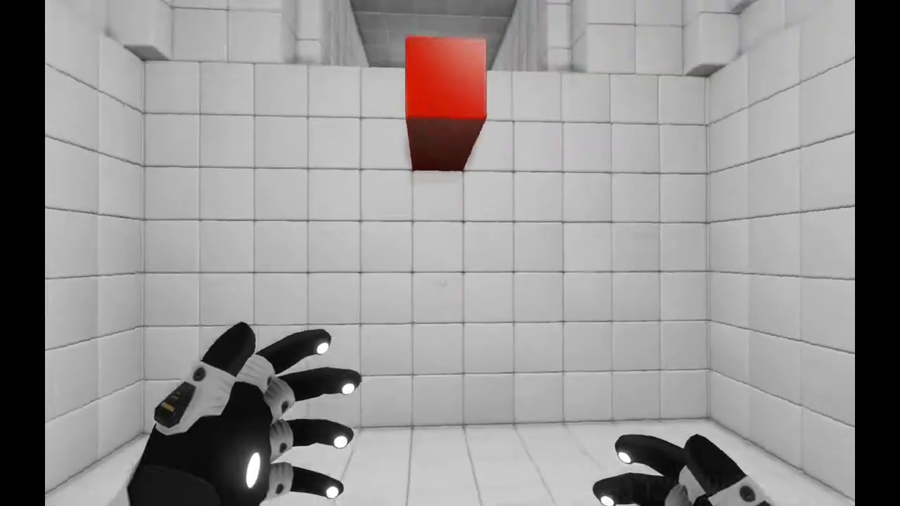
{"action": "mouse_move", "coordinate": [450, 253]}
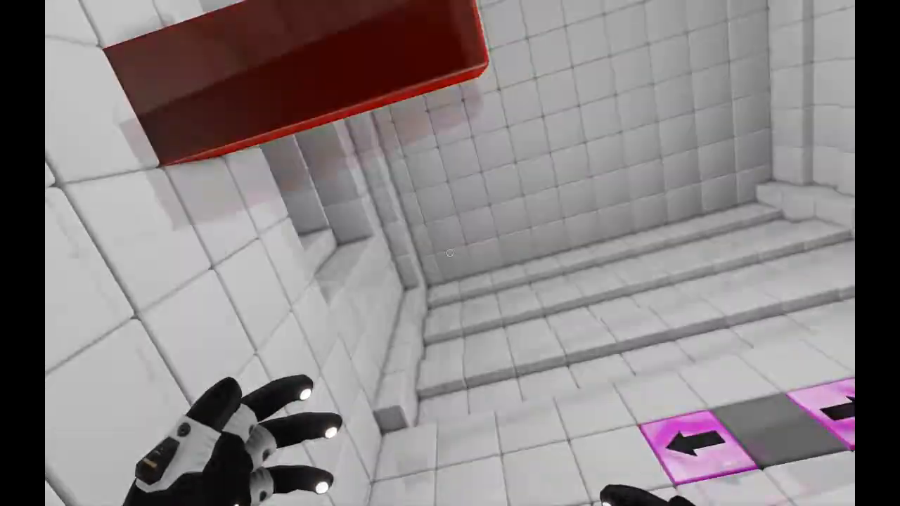